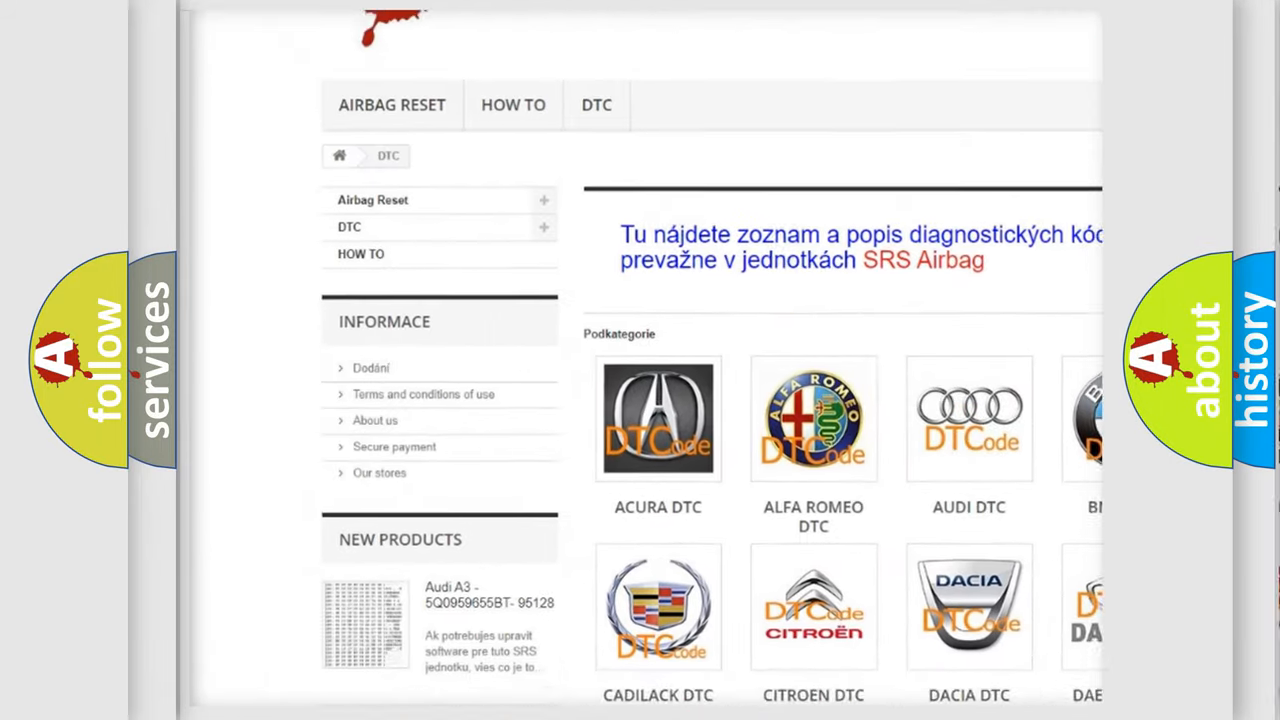
scroll("down", 3)
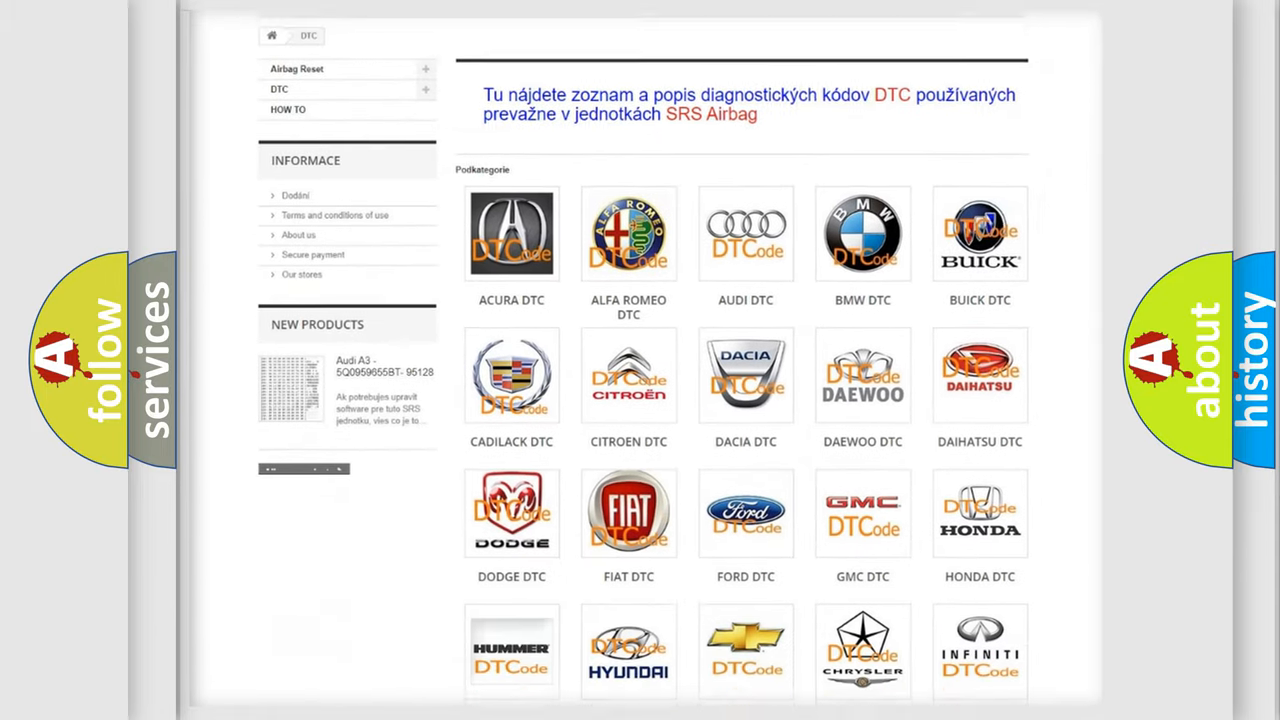
scroll("down", 3)
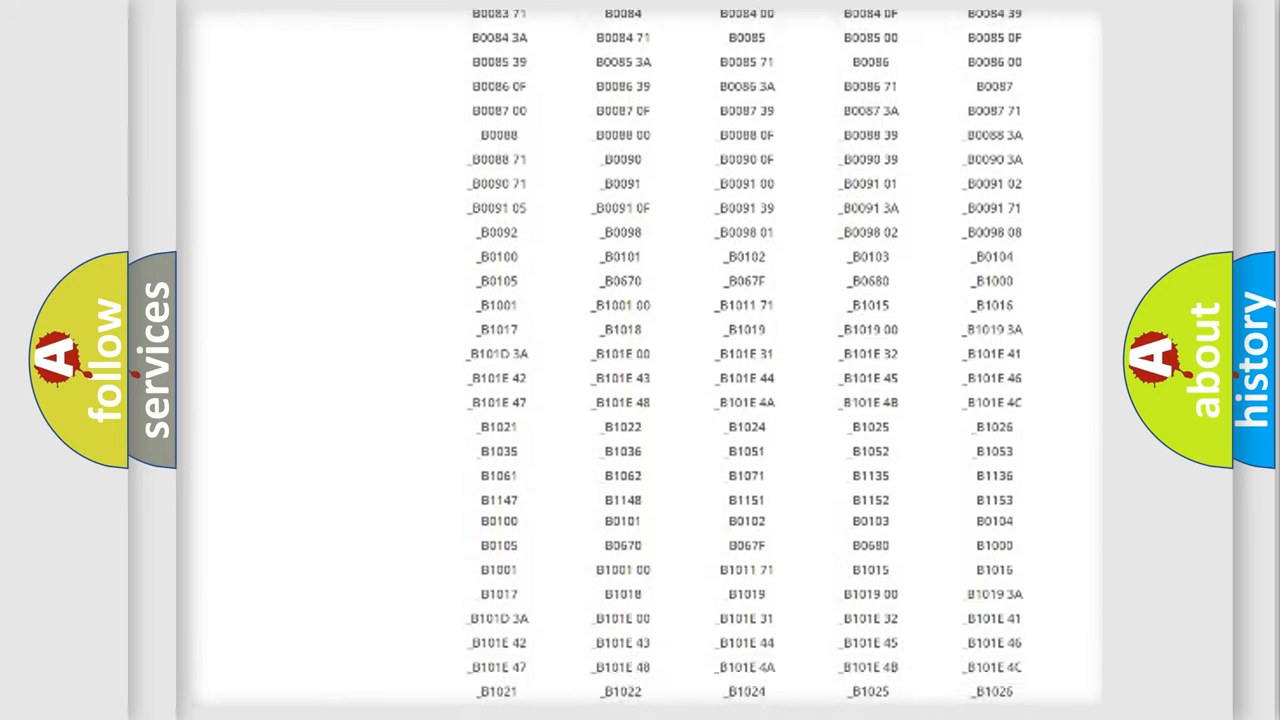
scroll("down", 3)
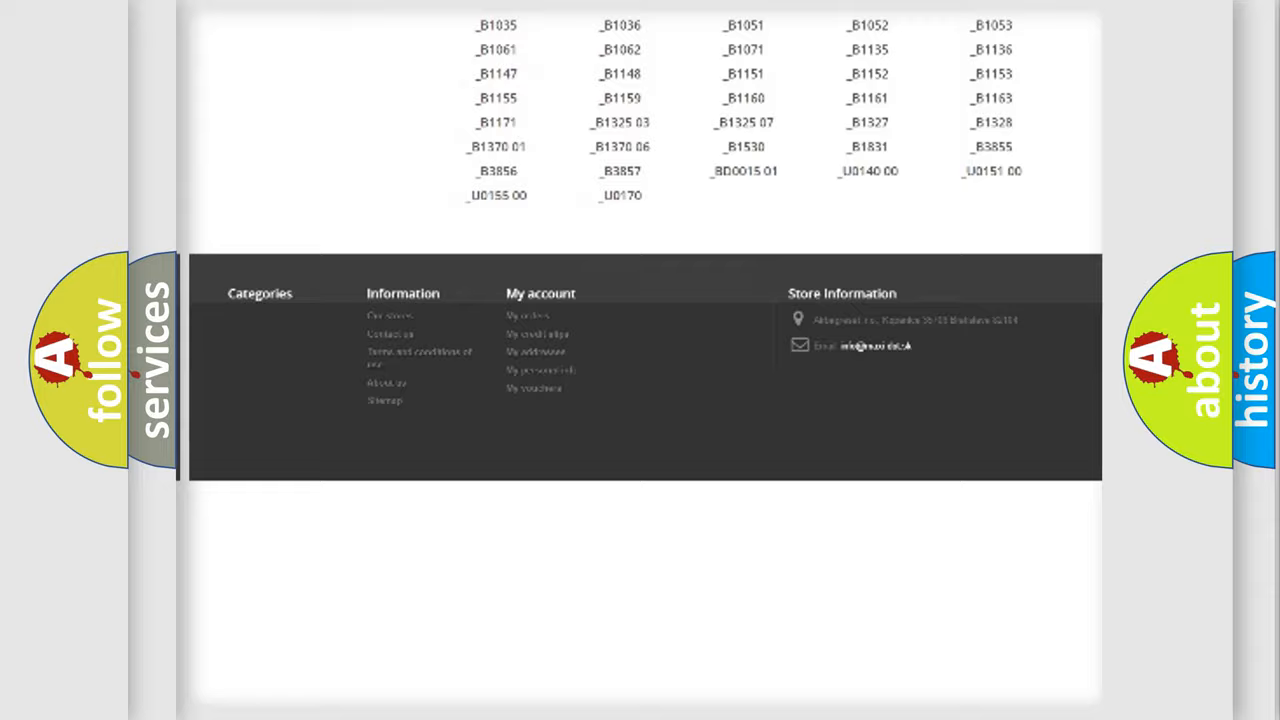